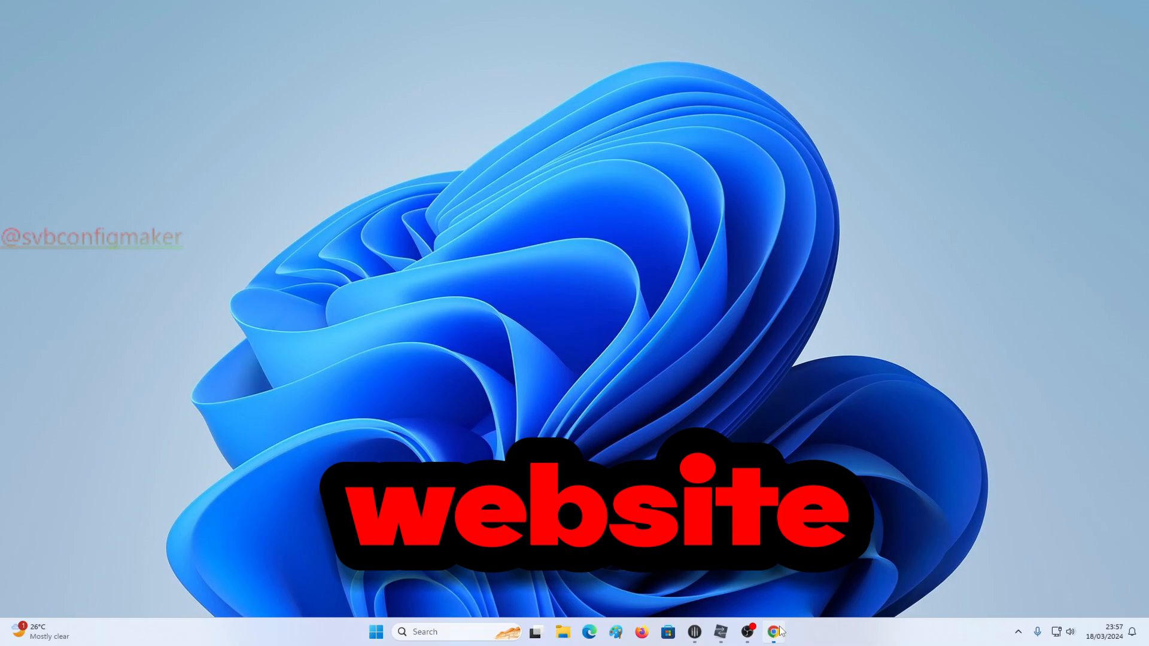
- Launch Google Chrome from the taskbar to reach the INK sign-in page
click(774, 631)
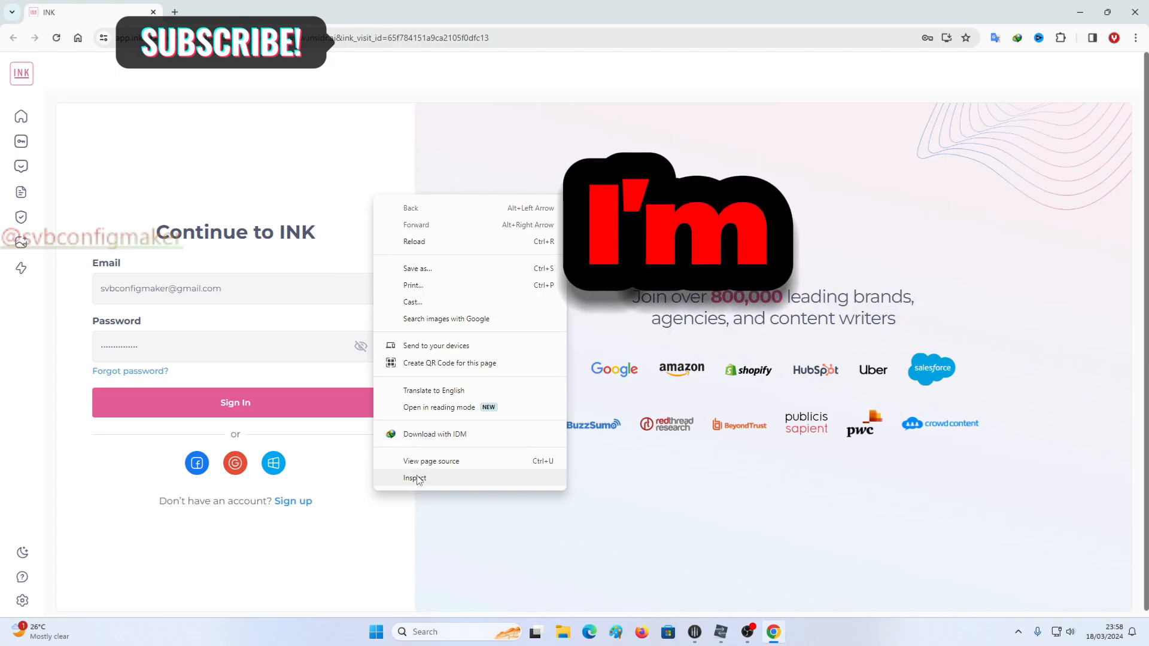
- Inspect the page and move DevTools from undocked to right side, then to the bottom
click(415, 478)
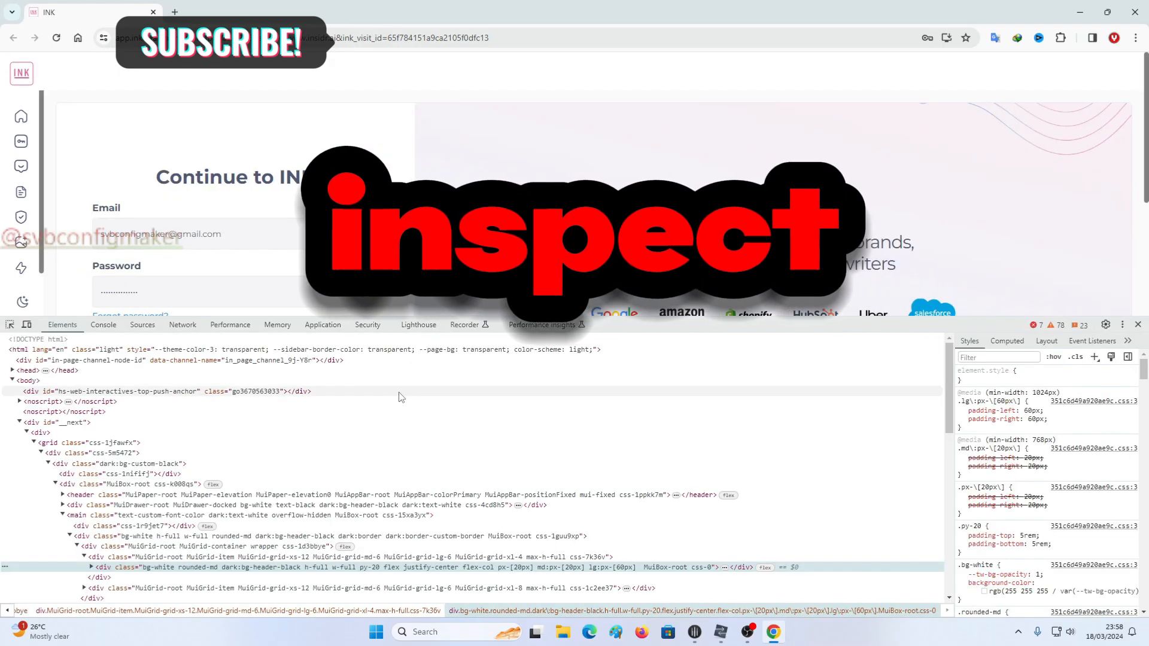
click(1122, 324)
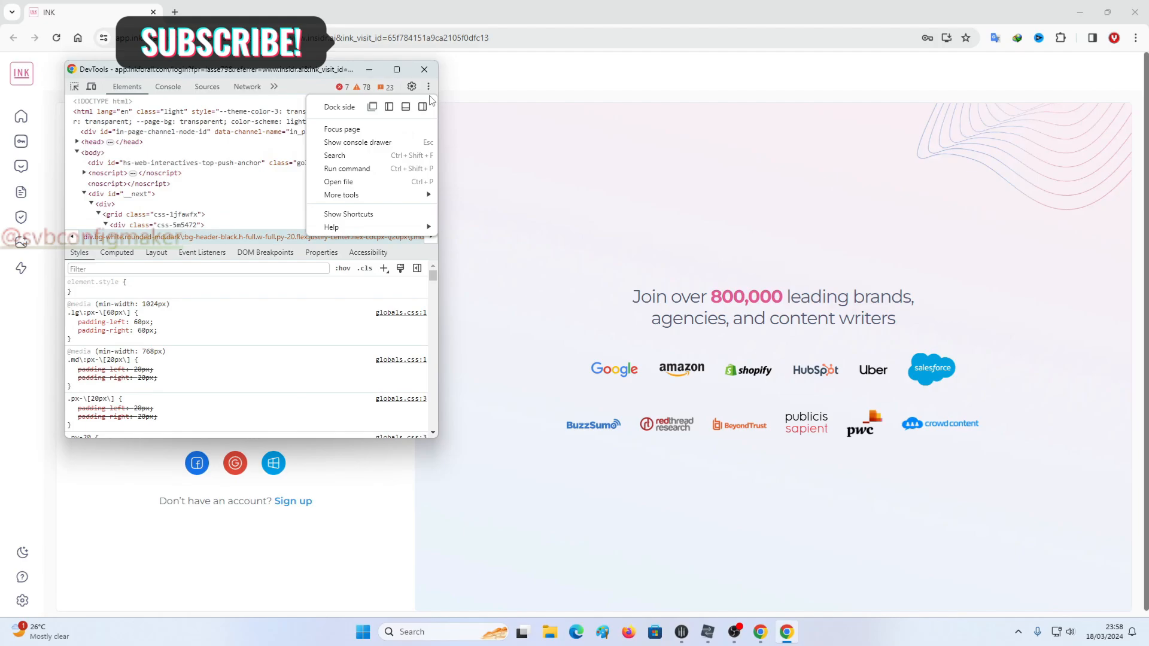
click(389, 107)
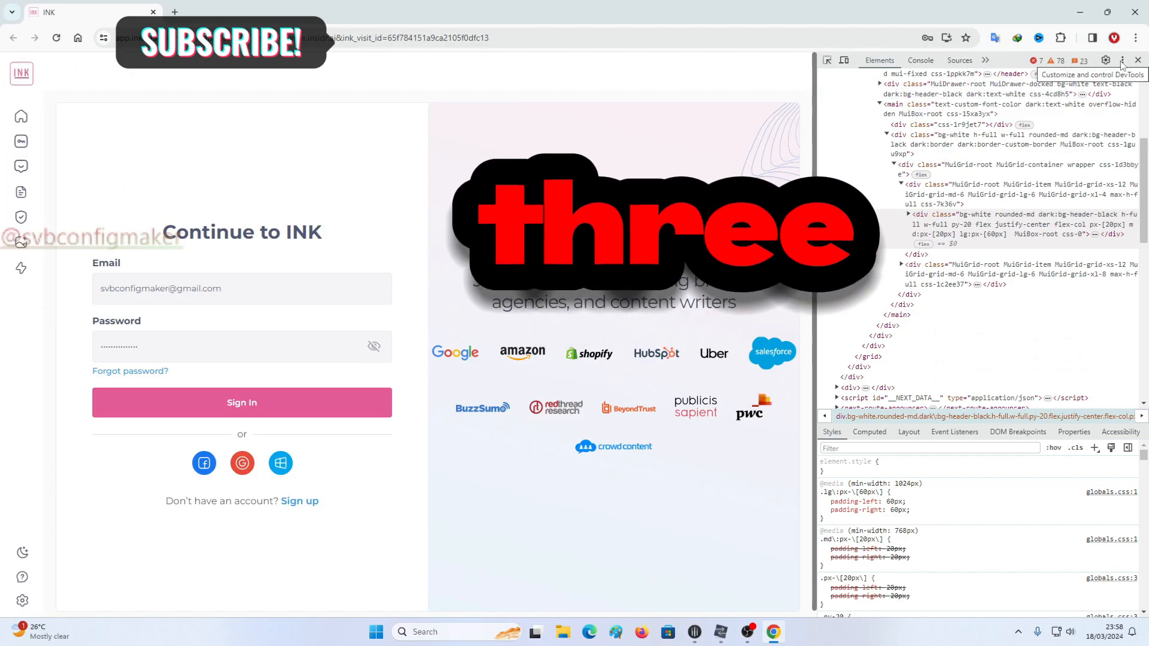
click(1122, 60)
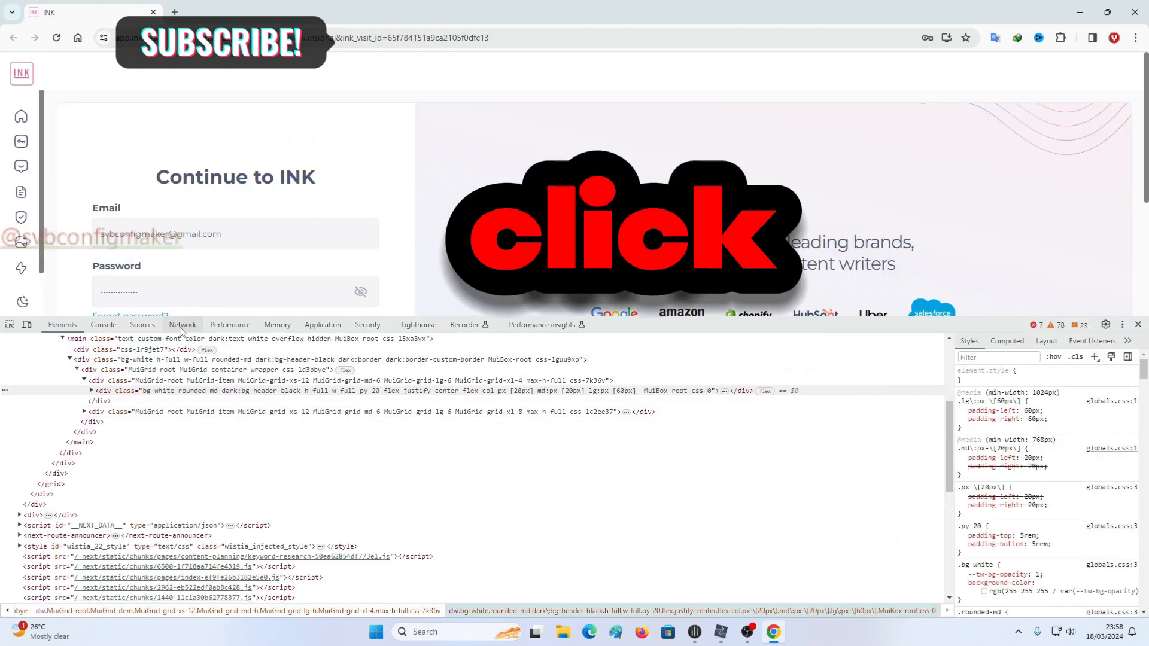
- With Preserve log on in Network, submit Sign In and select the failing login POST
click(183, 325)
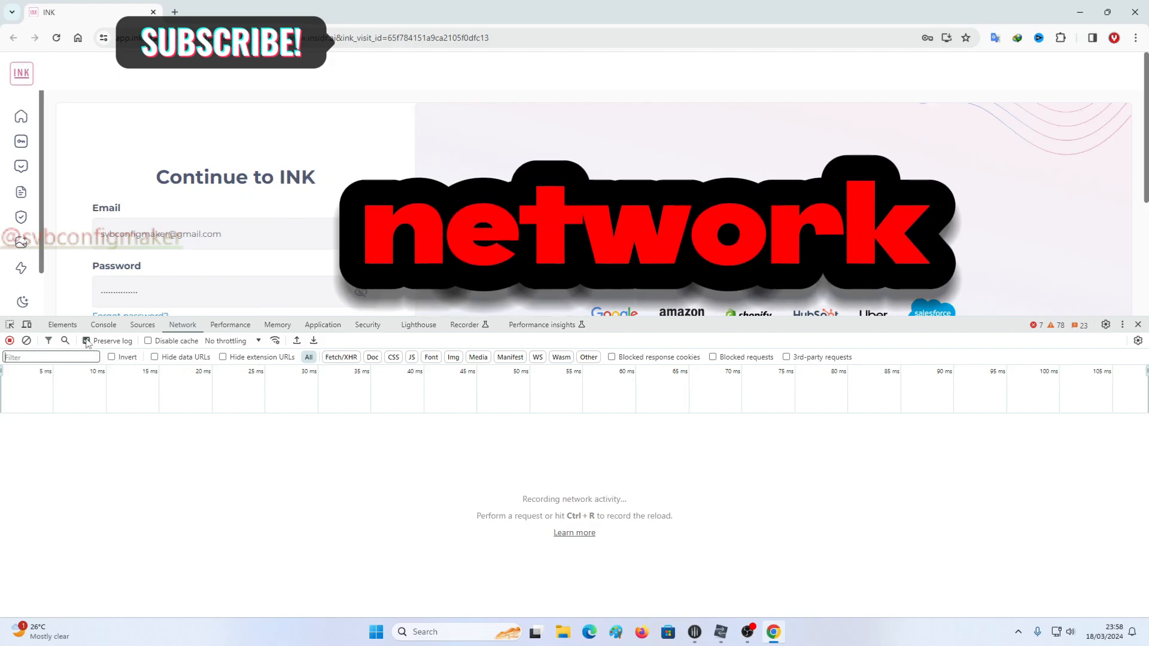
click(86, 340)
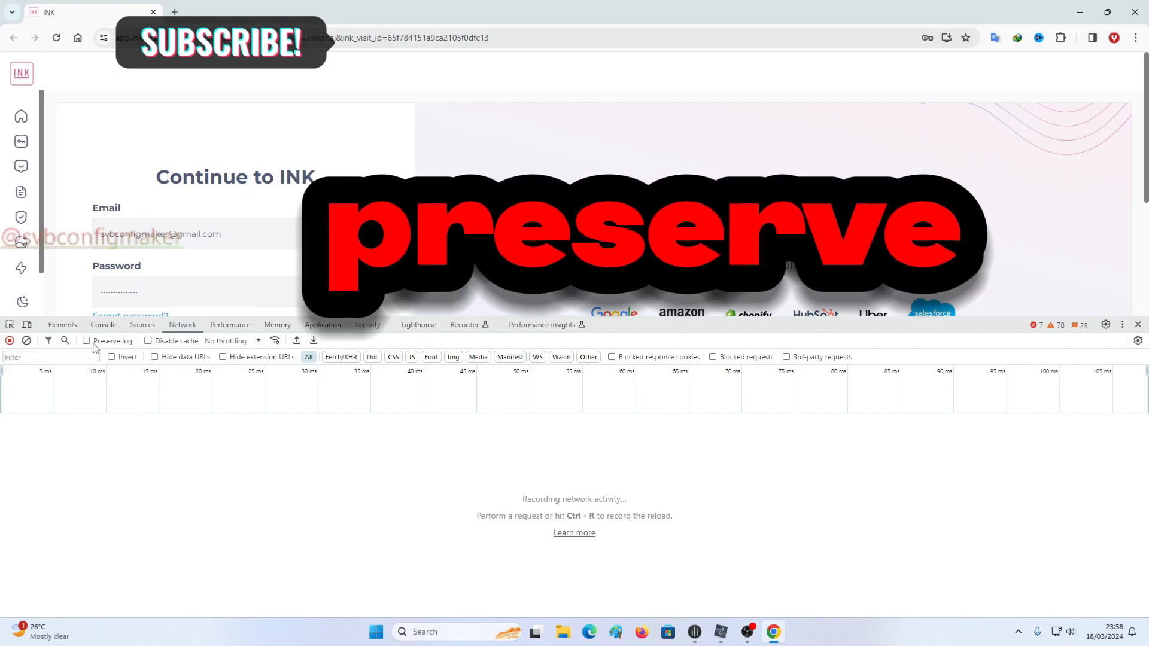
mouse_move(87, 341)
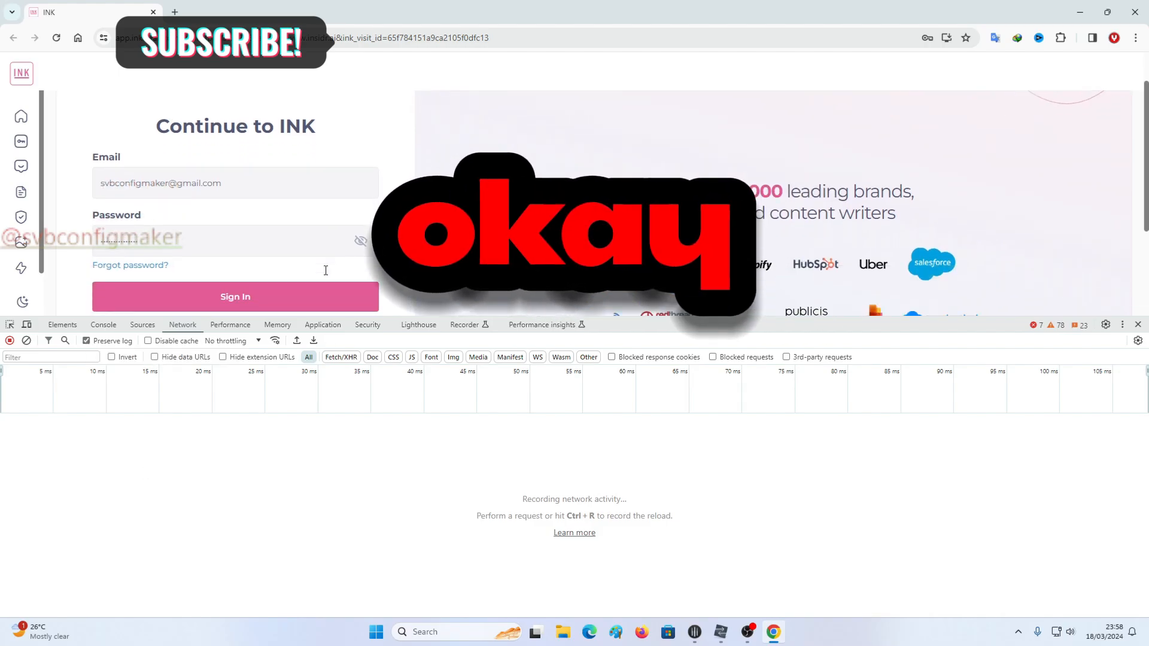
click(235, 296)
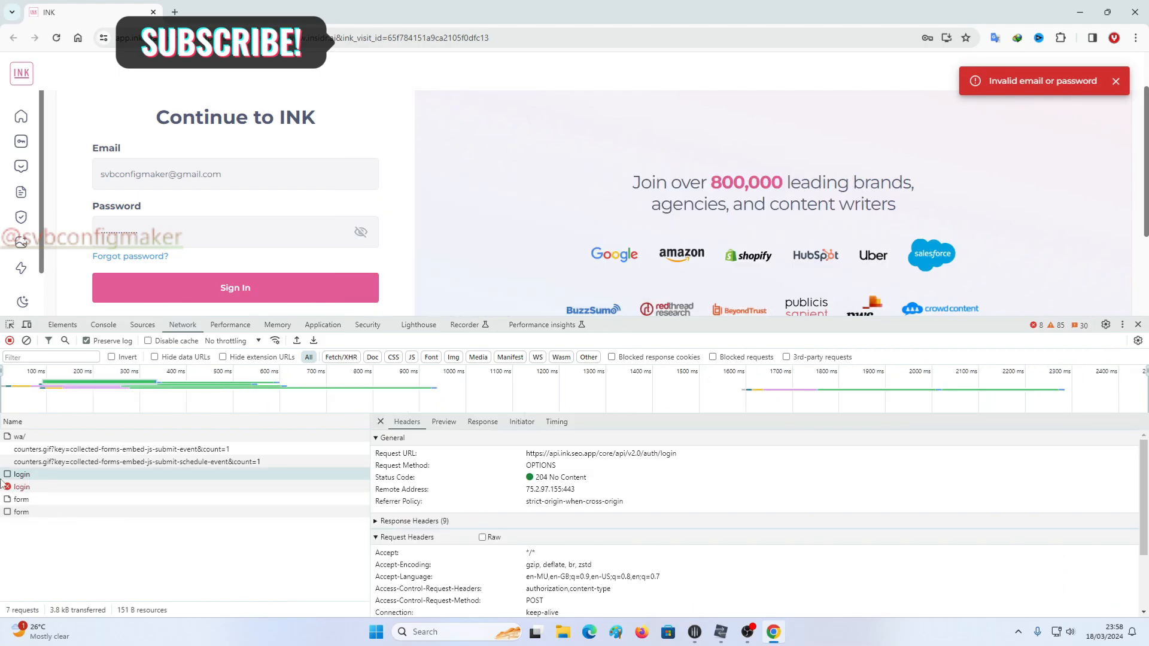
click(22, 425)
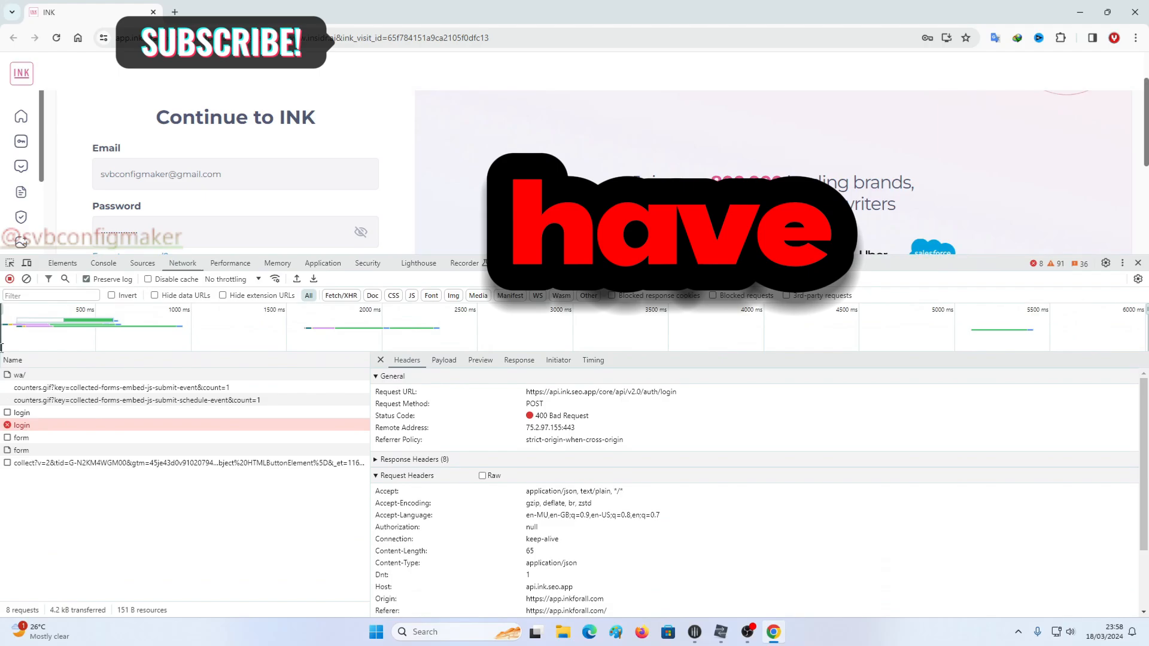
mouse_move(9, 280)
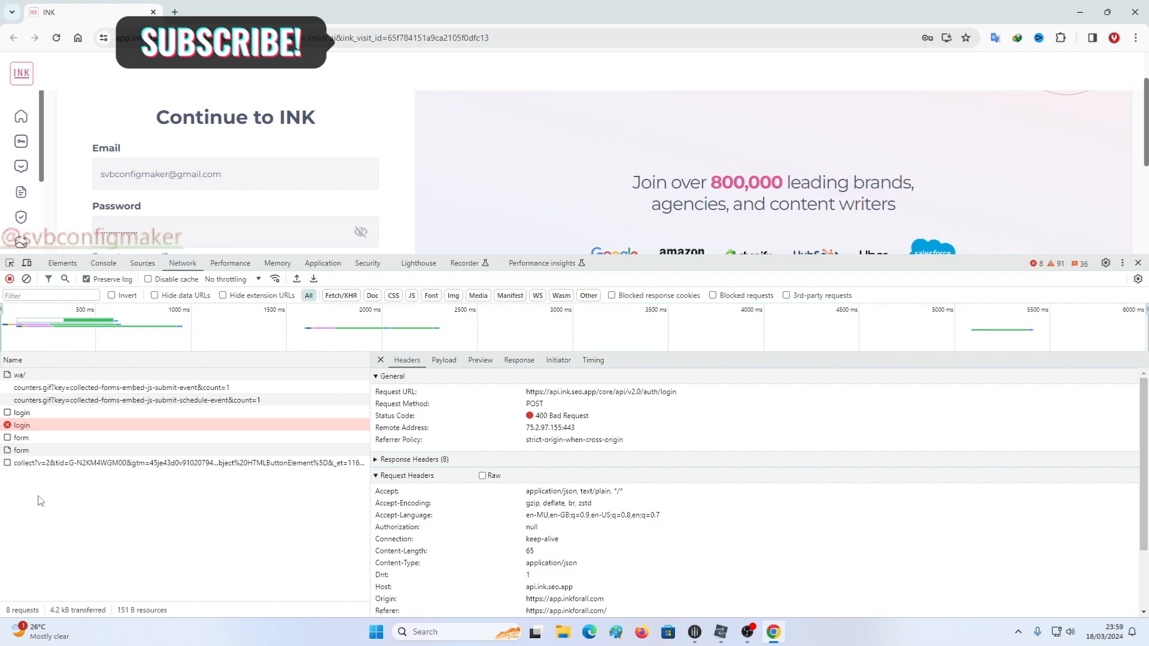
click(10, 280)
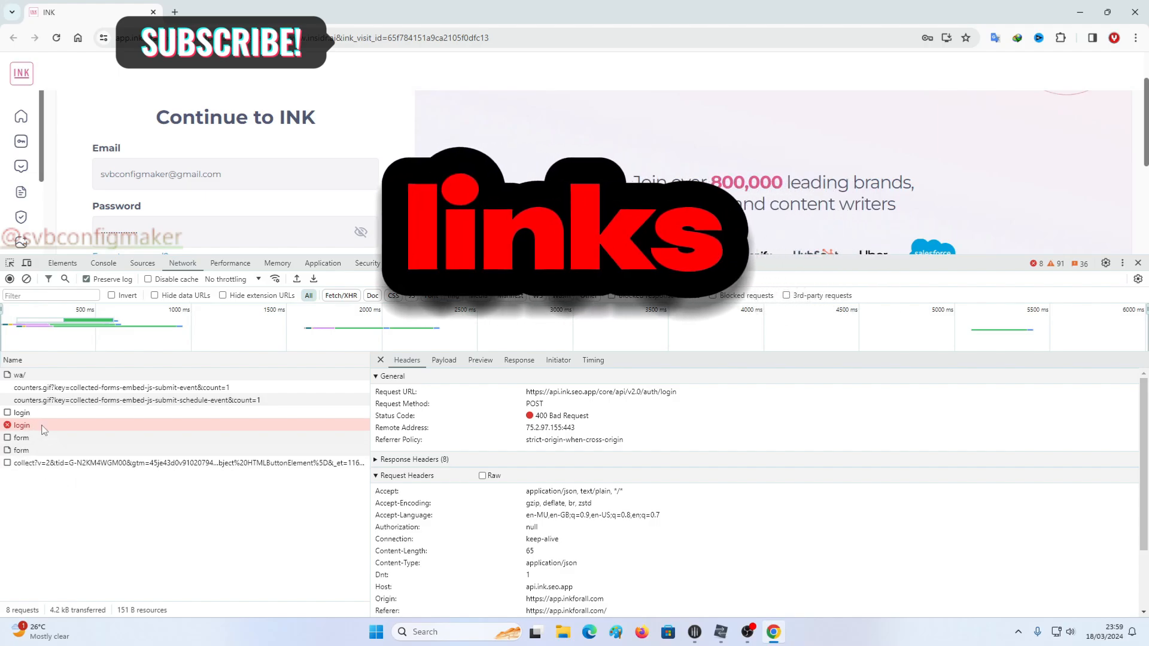
mouse_move(22, 425)
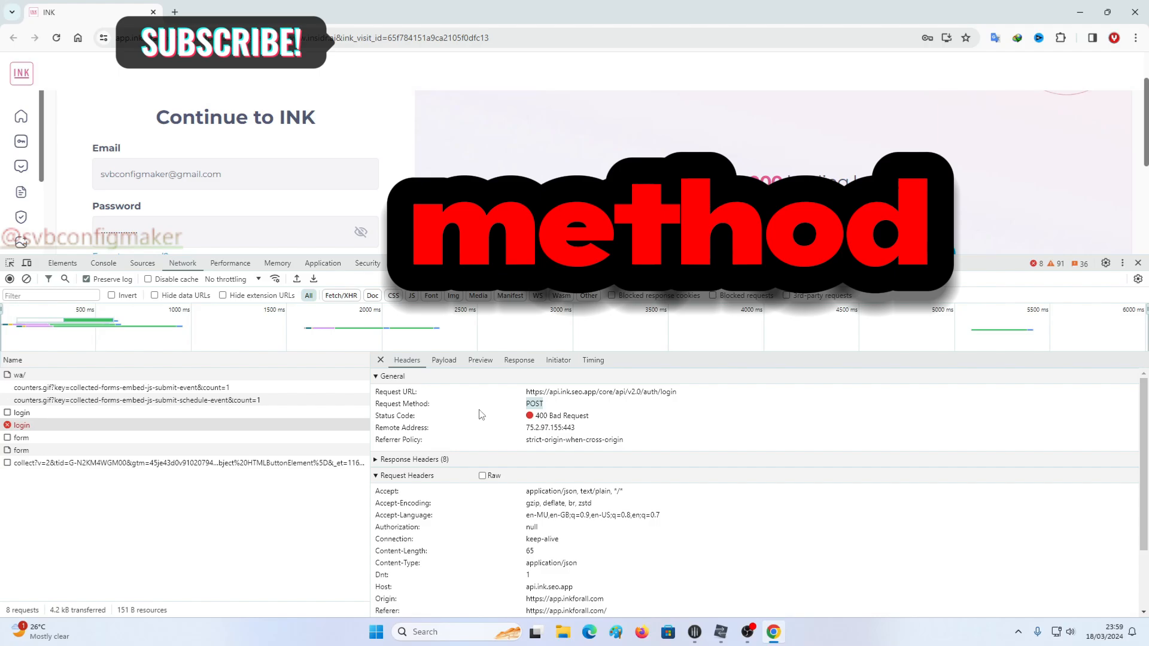
right_click(22, 425)
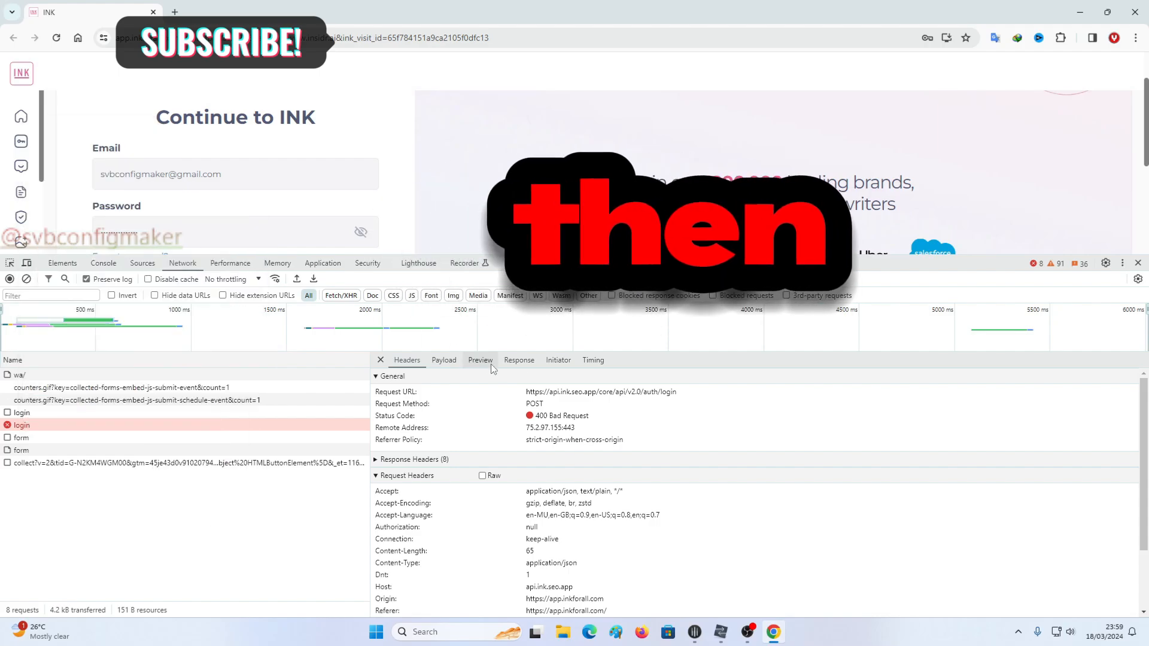
click(443, 360)
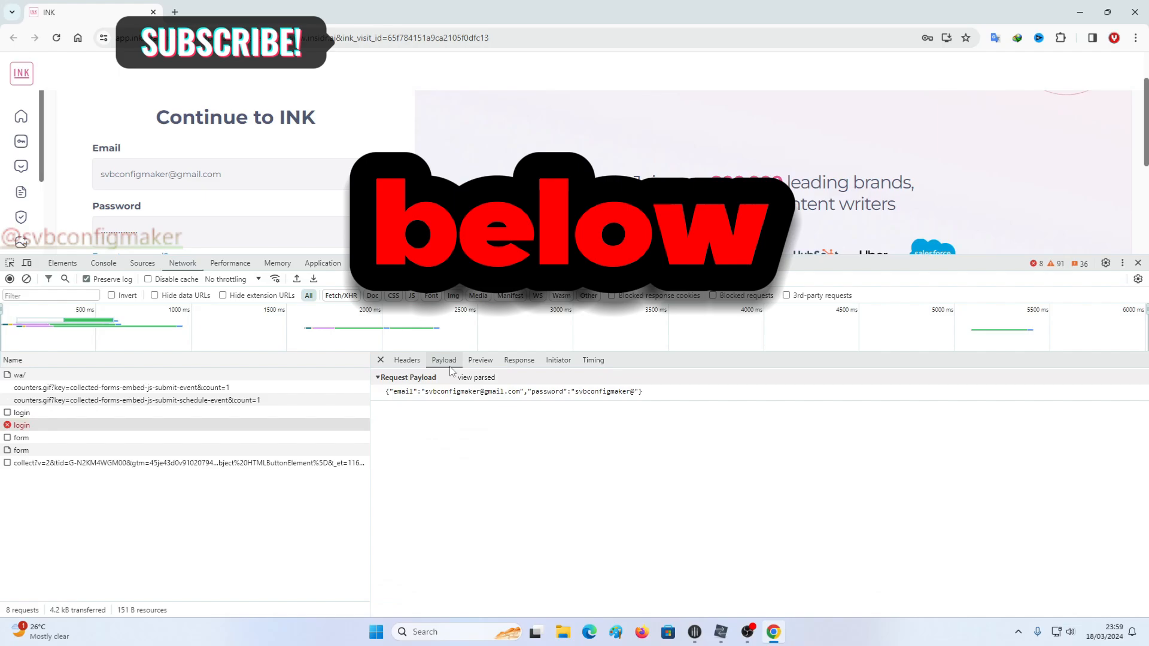
click(407, 359)
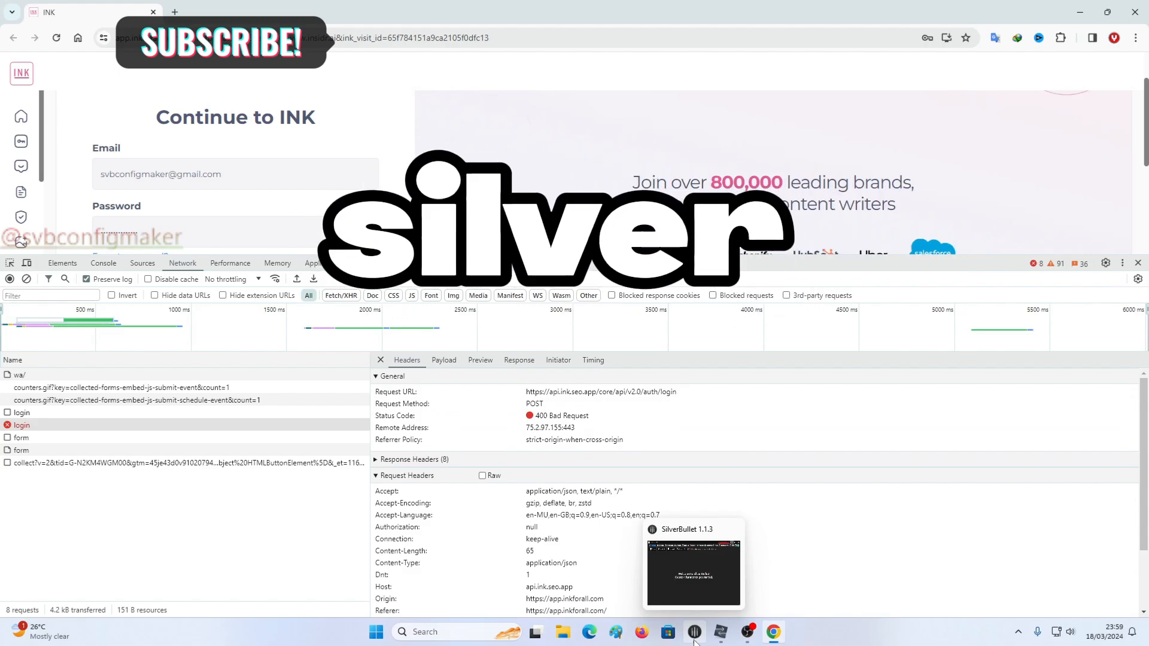
- Create a new config in SilverBullet's Manager and add a REQUEST block in Stacker
click(692, 632)
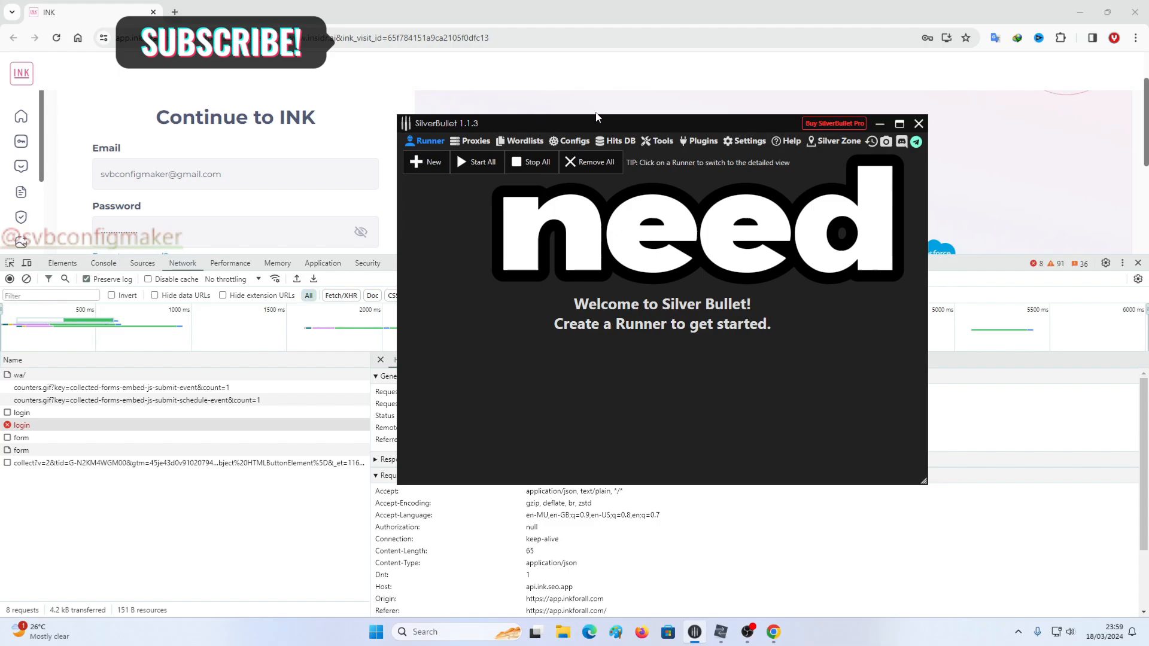
click(637, 229)
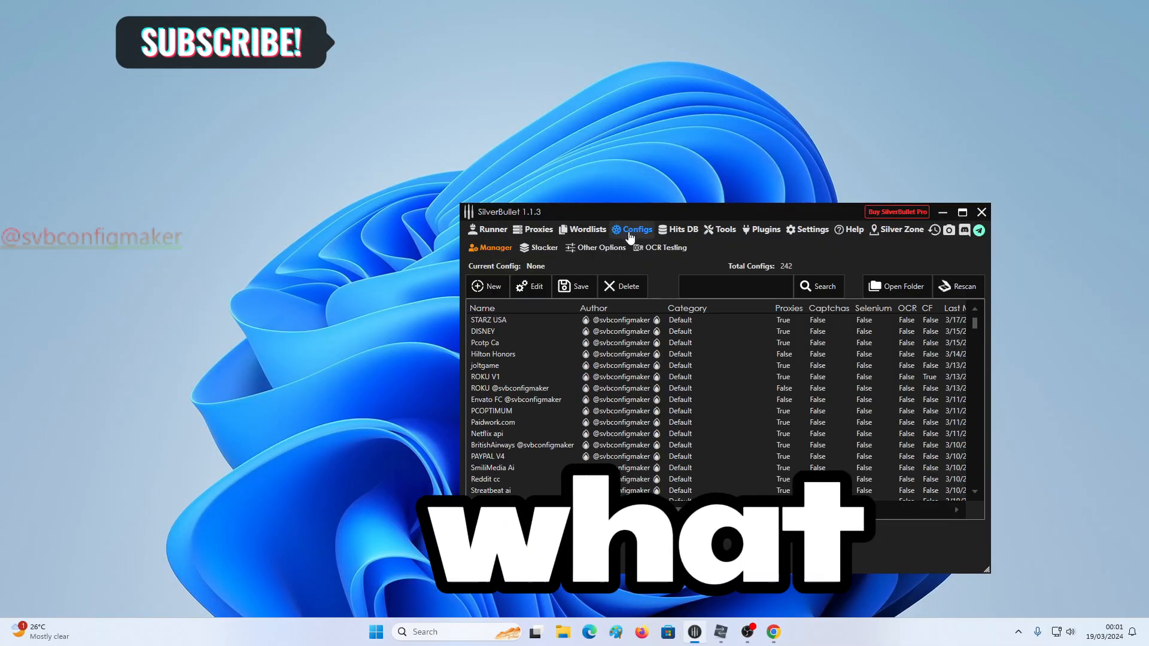
click(487, 286)
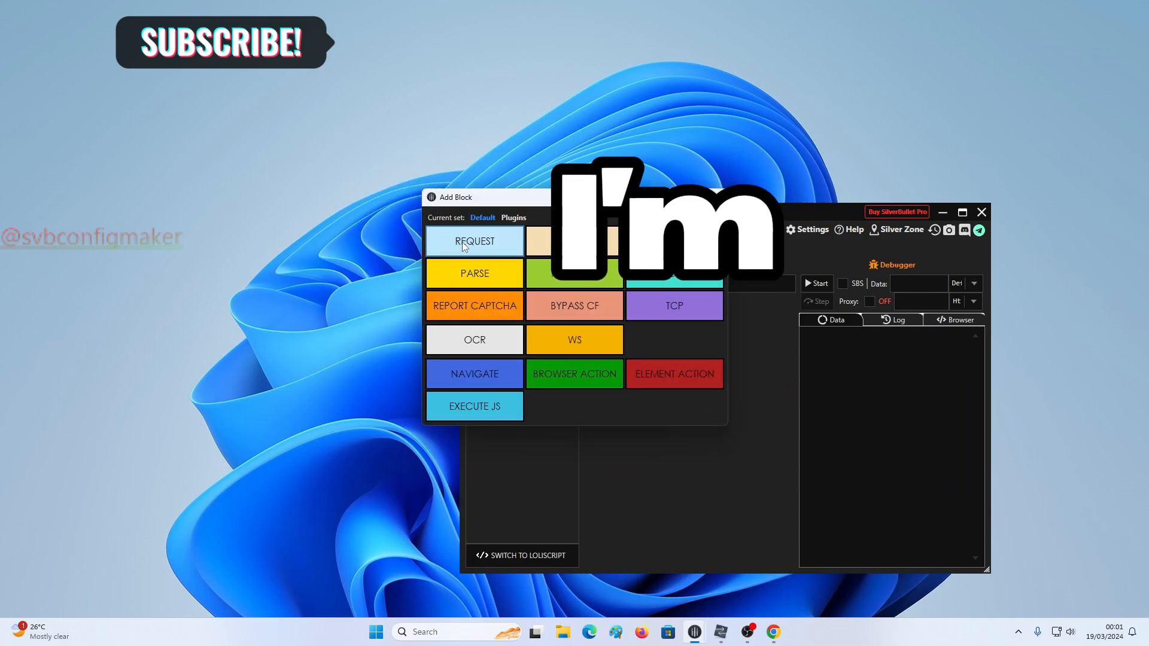
click(474, 241)
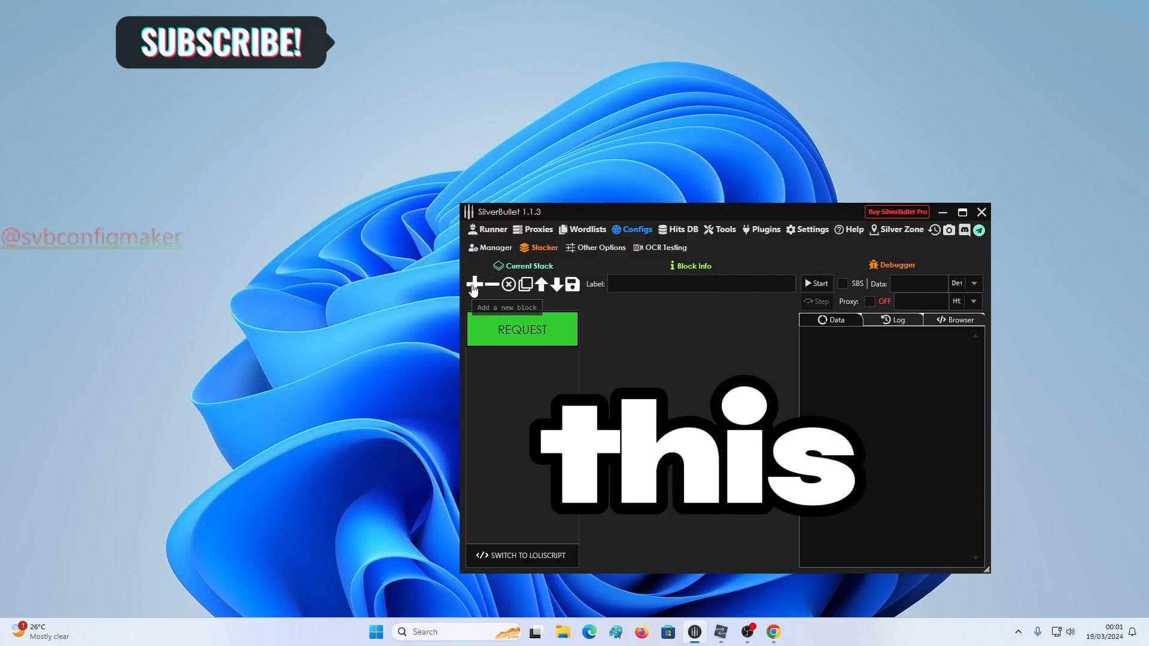
click(521, 329)
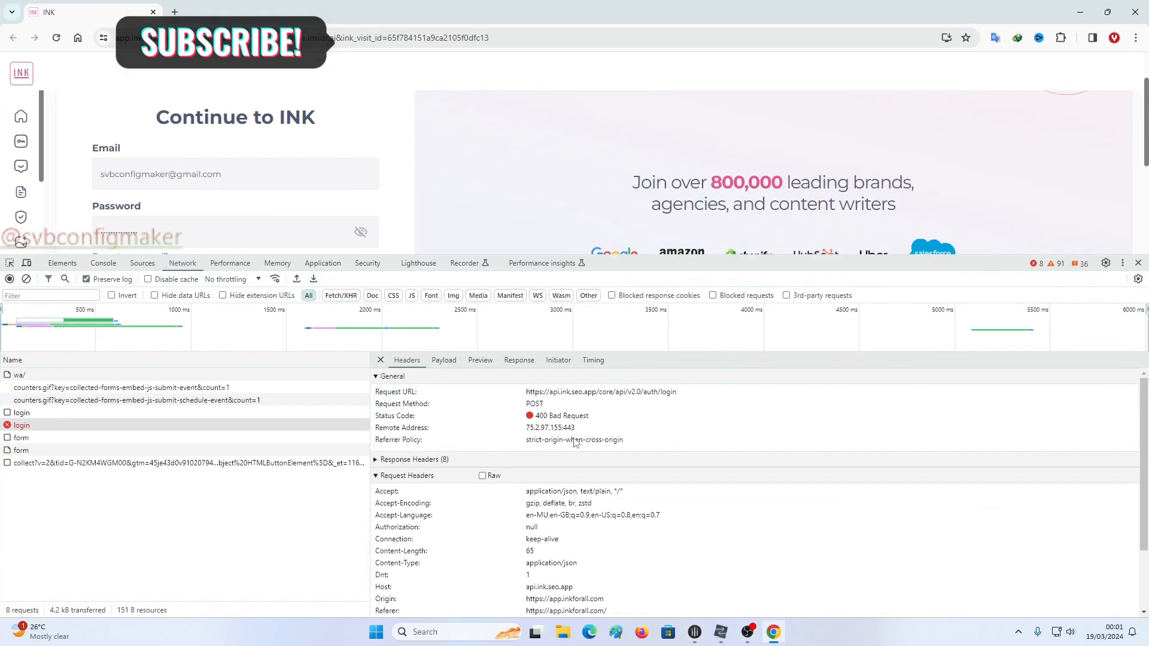
- Reorder headers with Host first, drop DNT: 1, and set Content-Type to application/json
click(482, 416)
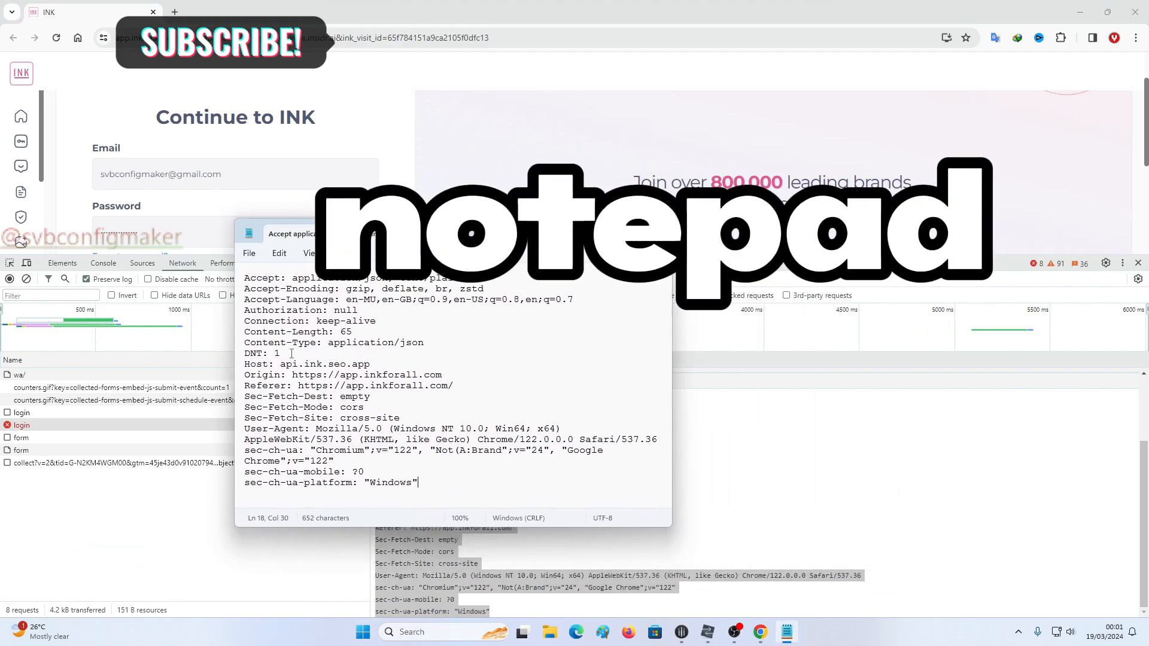
click(420, 233)
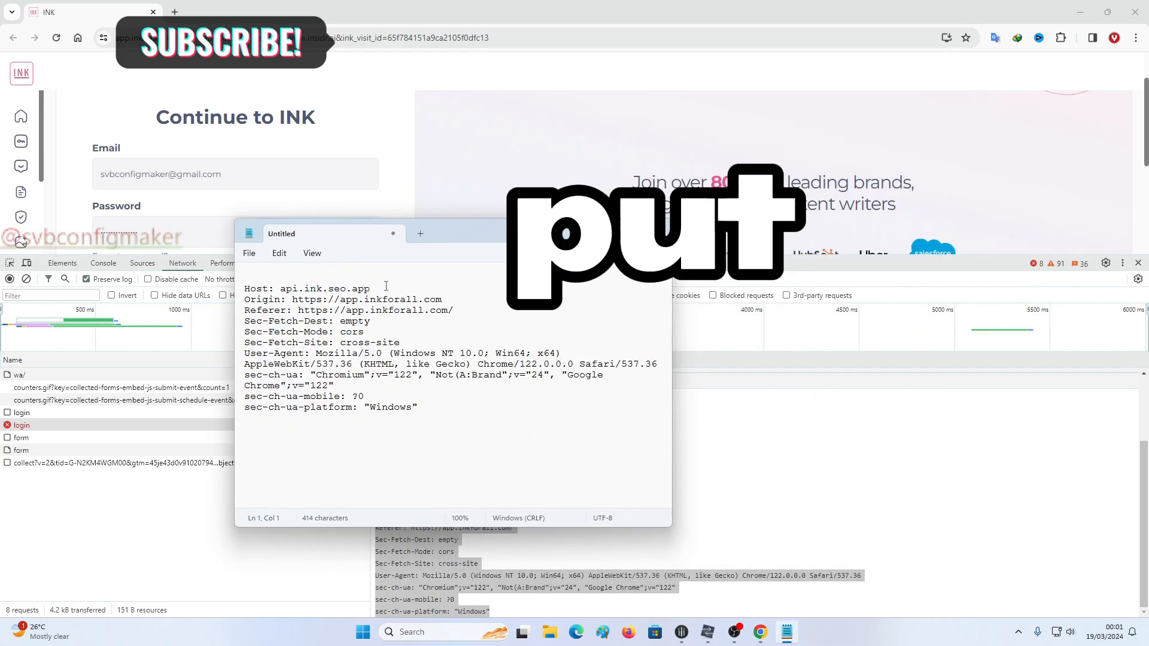
key(Enter)
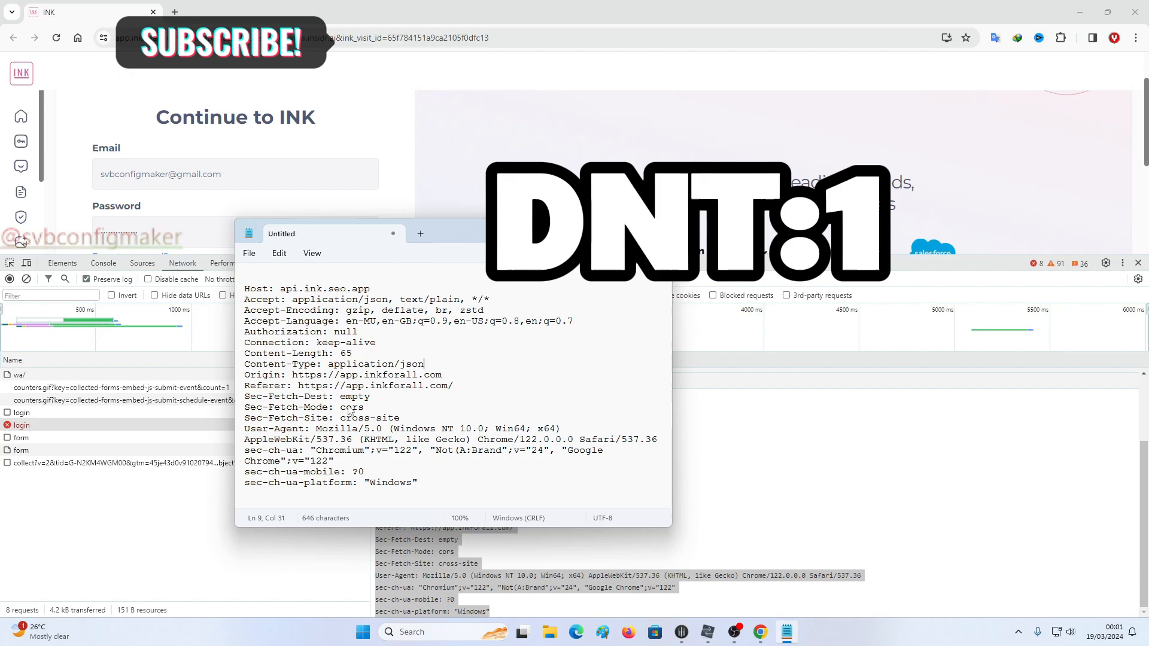
double_click(375, 364)
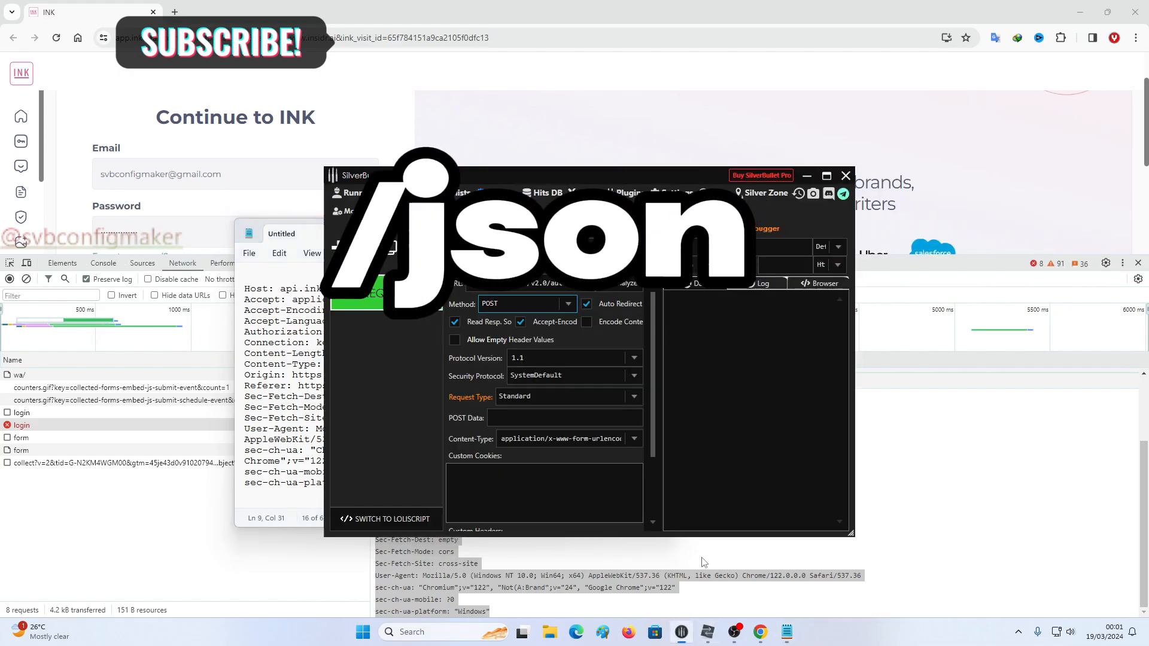
click(633, 438)
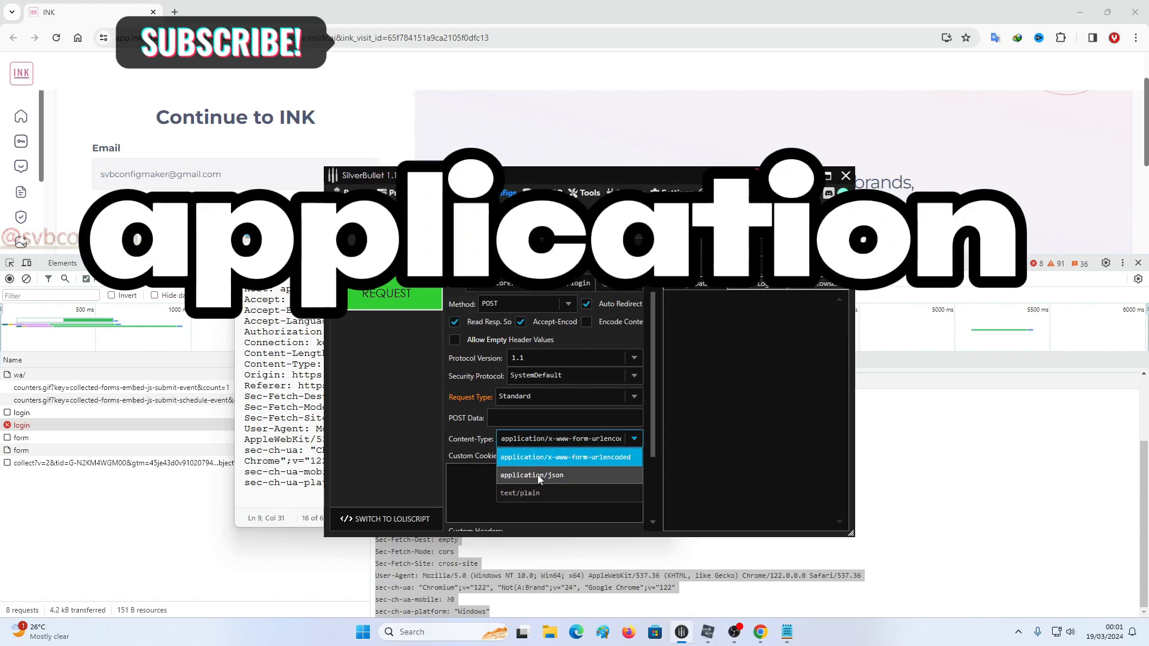
click(531, 474)
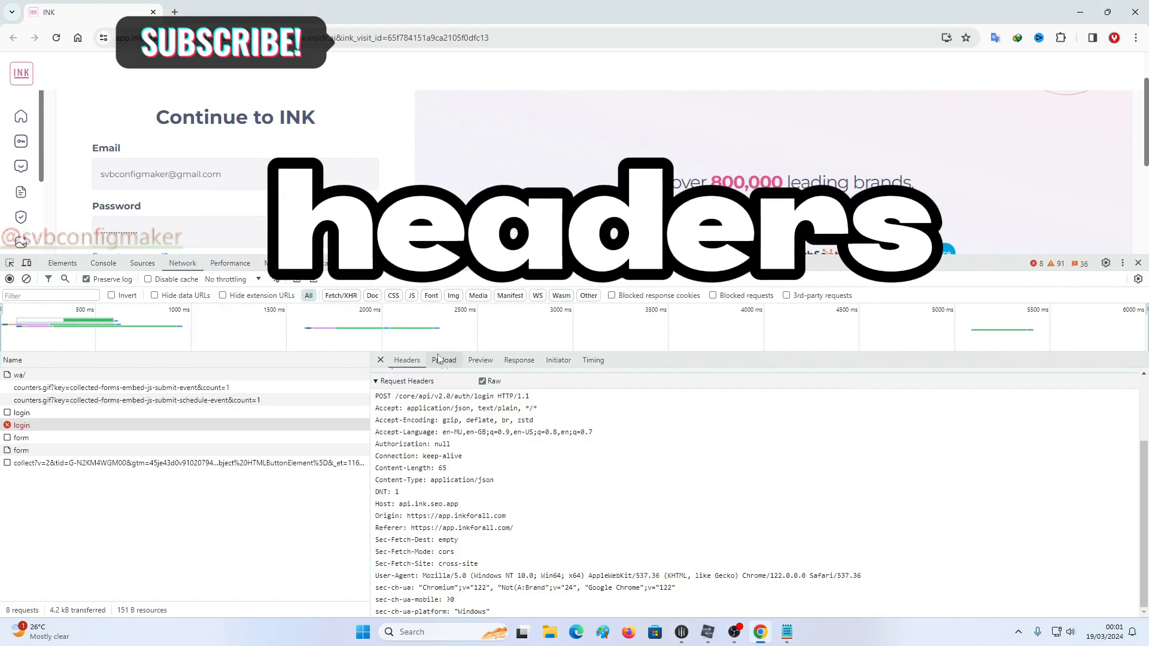
- Copy the raw login payload into Notepad, replacing the password with <PASS>, for POST Data
click(443, 360)
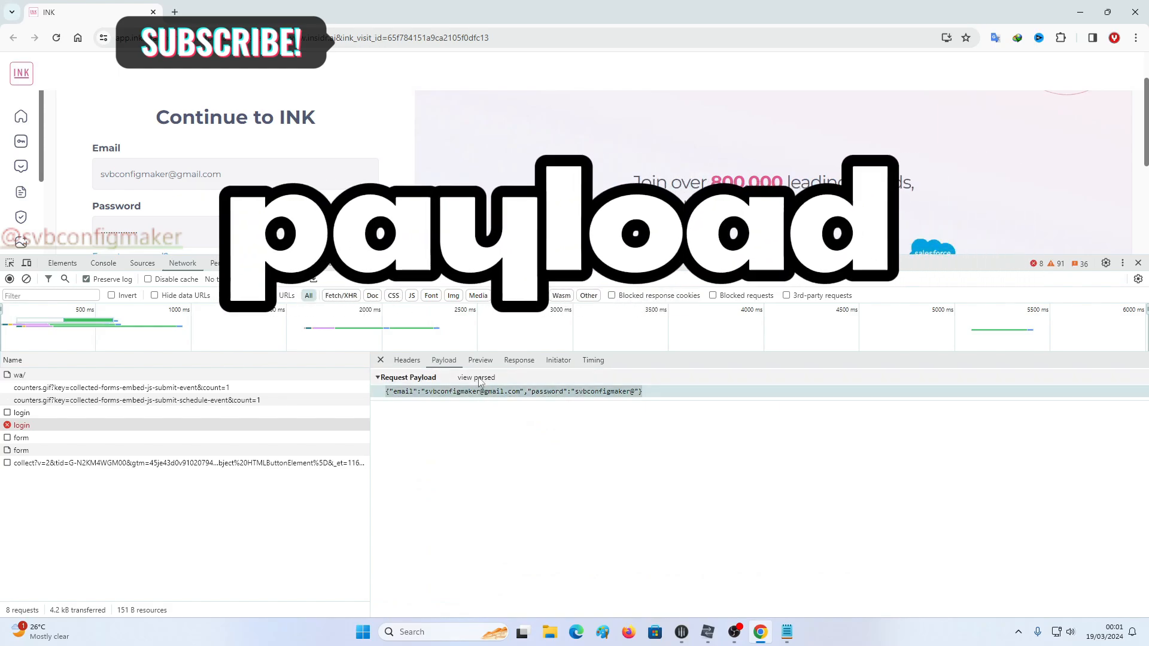
click(475, 377)
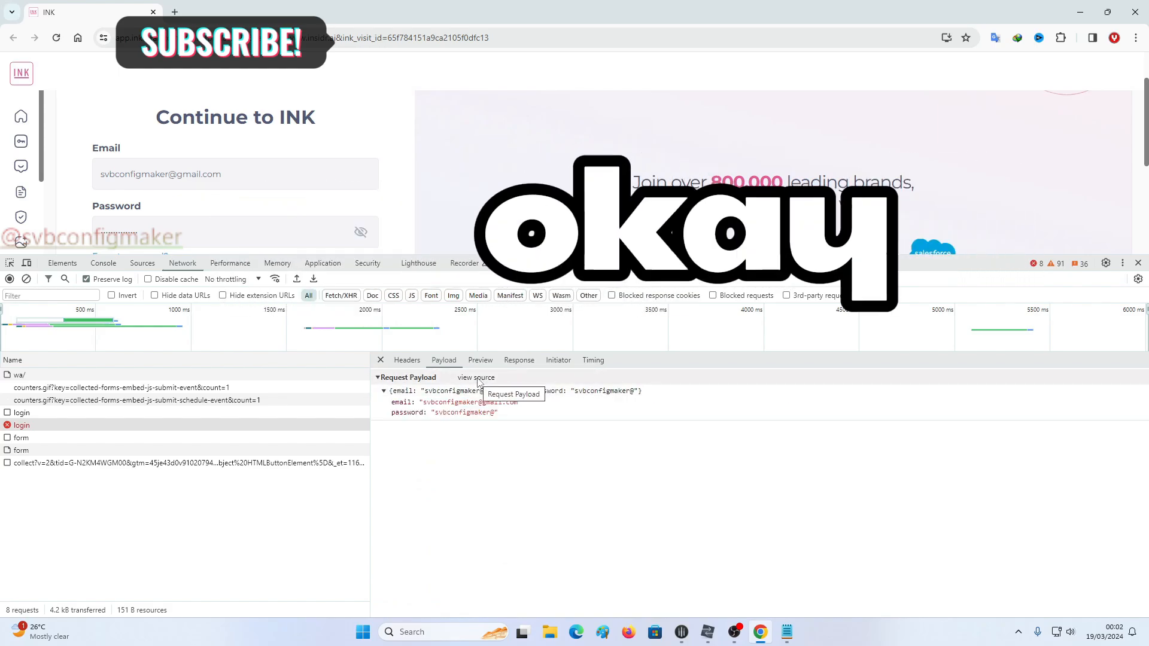
click(474, 378)
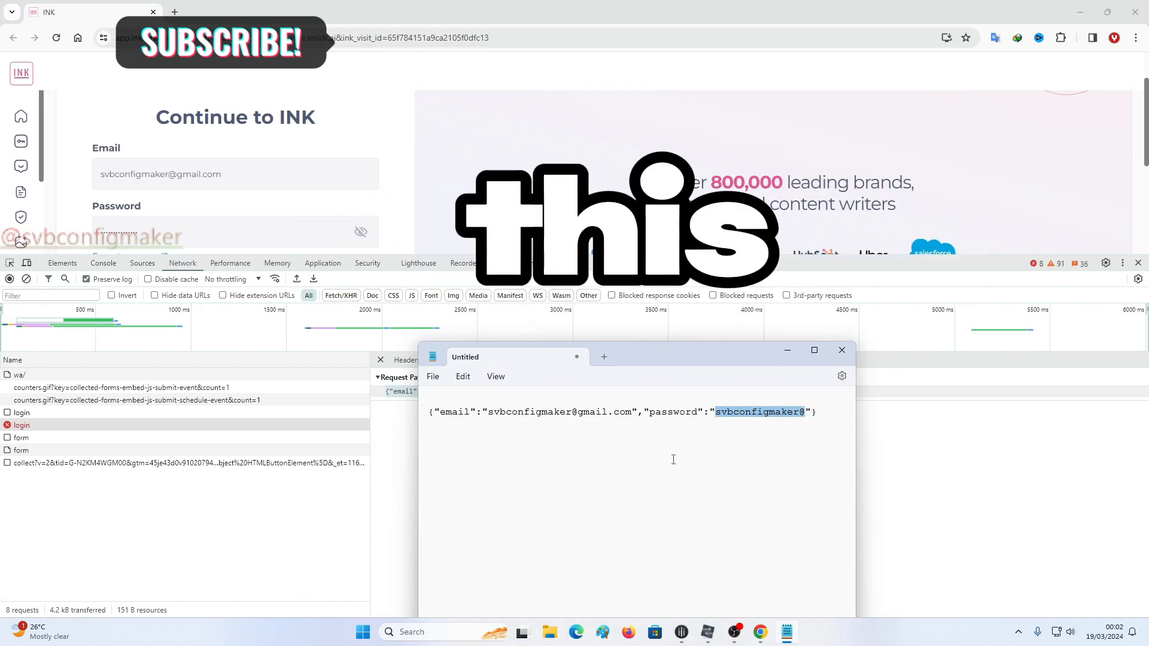
text(<PASS>)
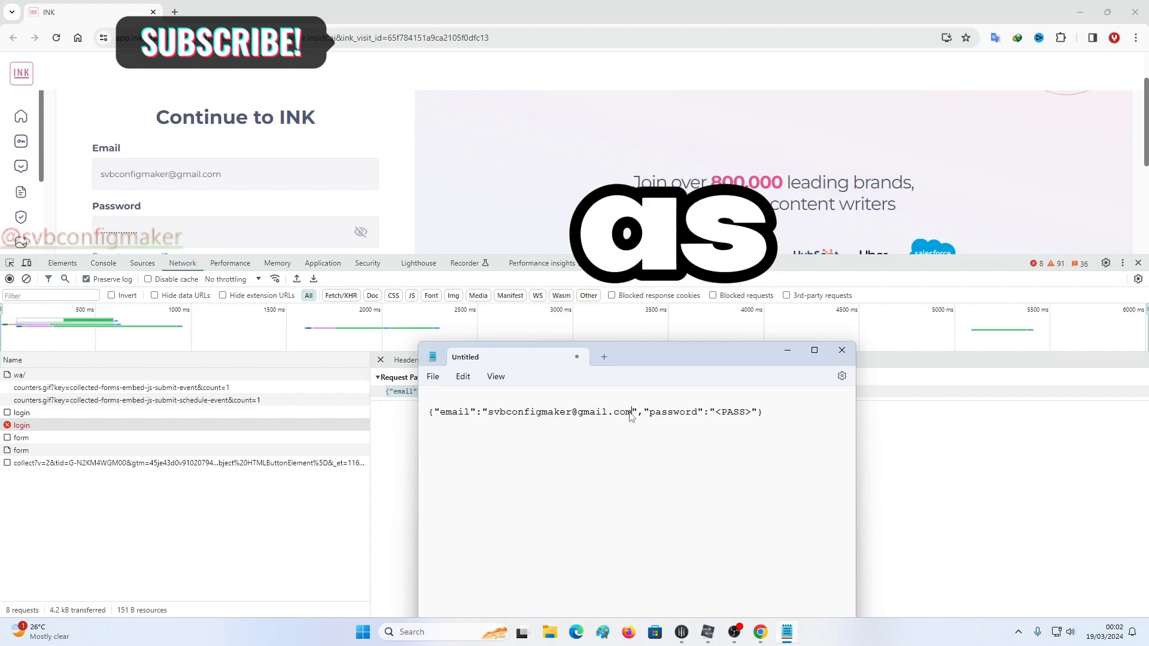
double_click(557, 411)
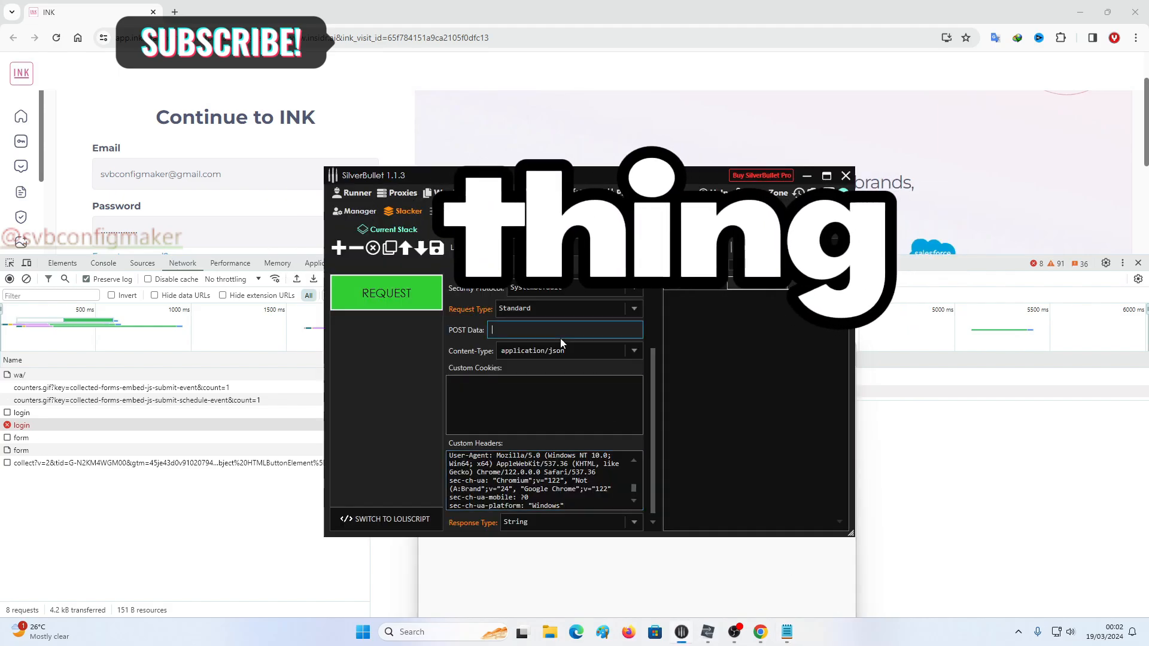
click(338, 248)
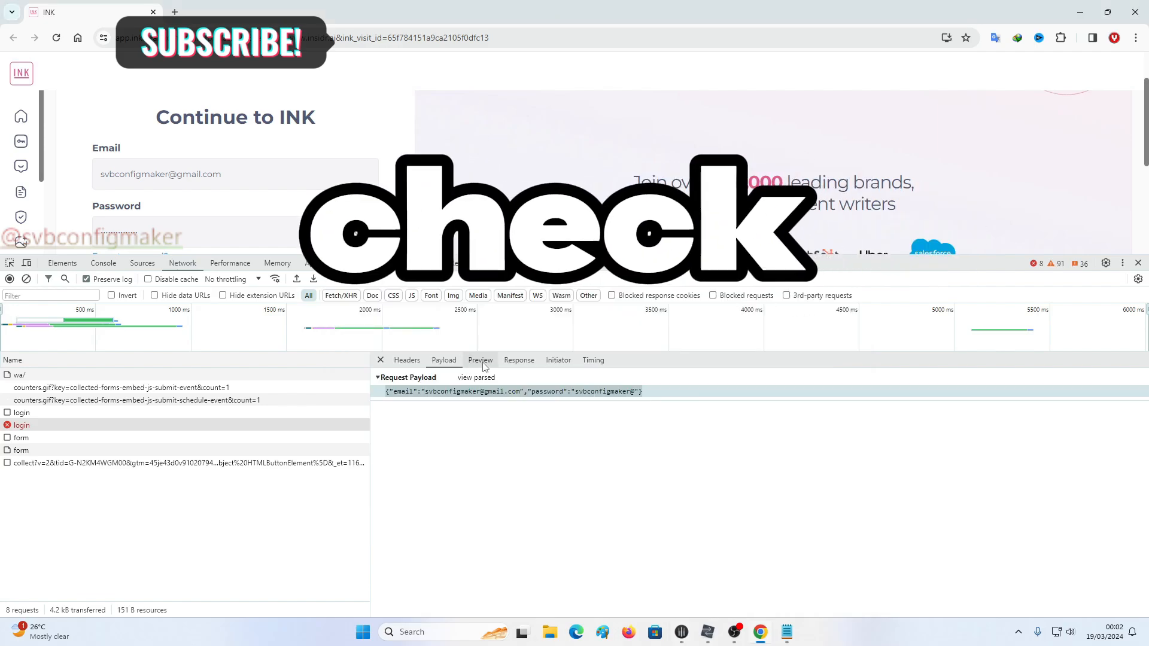
- Add a Failure keychain key: <SOURCE> Contains success": false
click(518, 360)
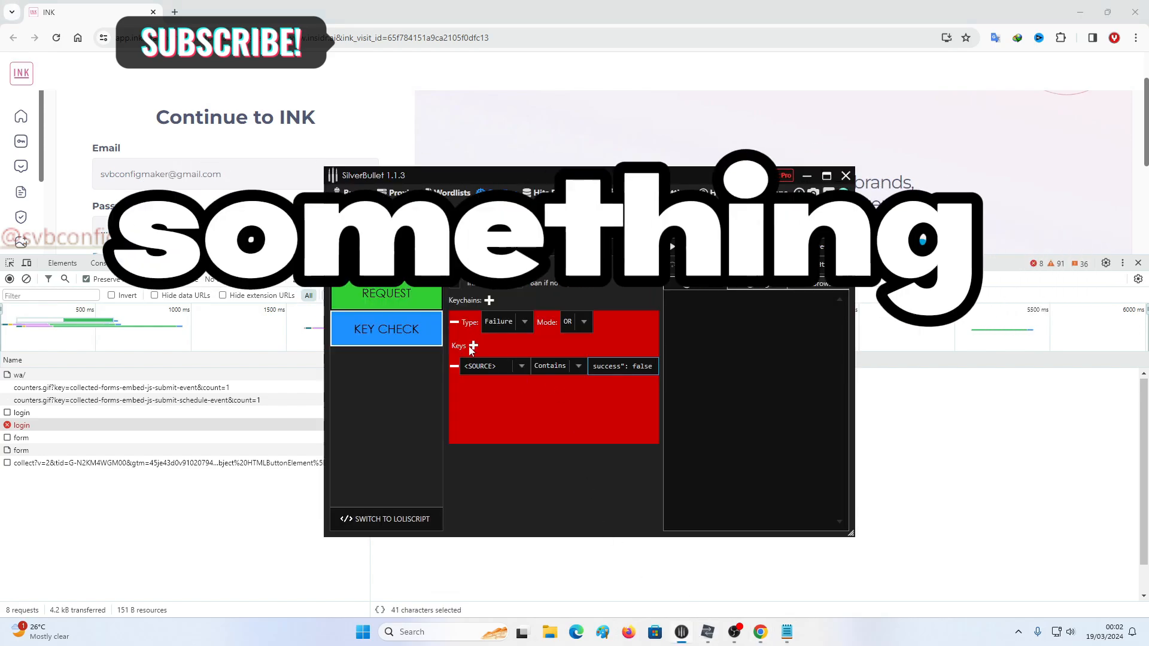
click(474, 346)
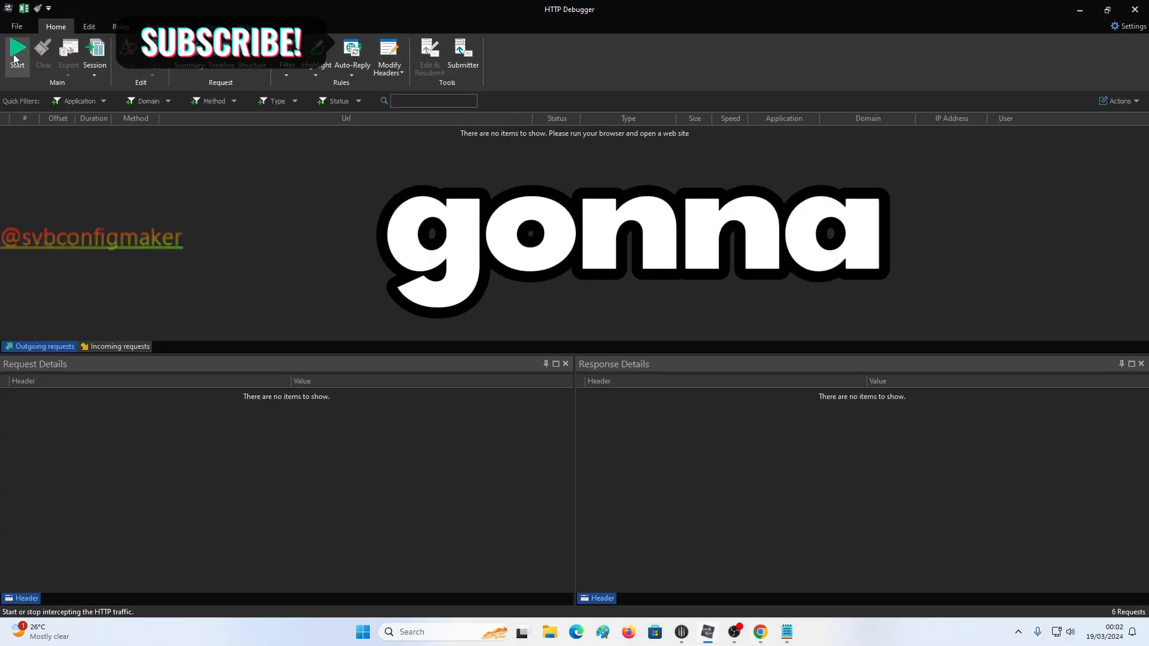
- Capture a fresh Sign In in HTTP Debugger and view the login POST's raw 400 response
click(17, 57)
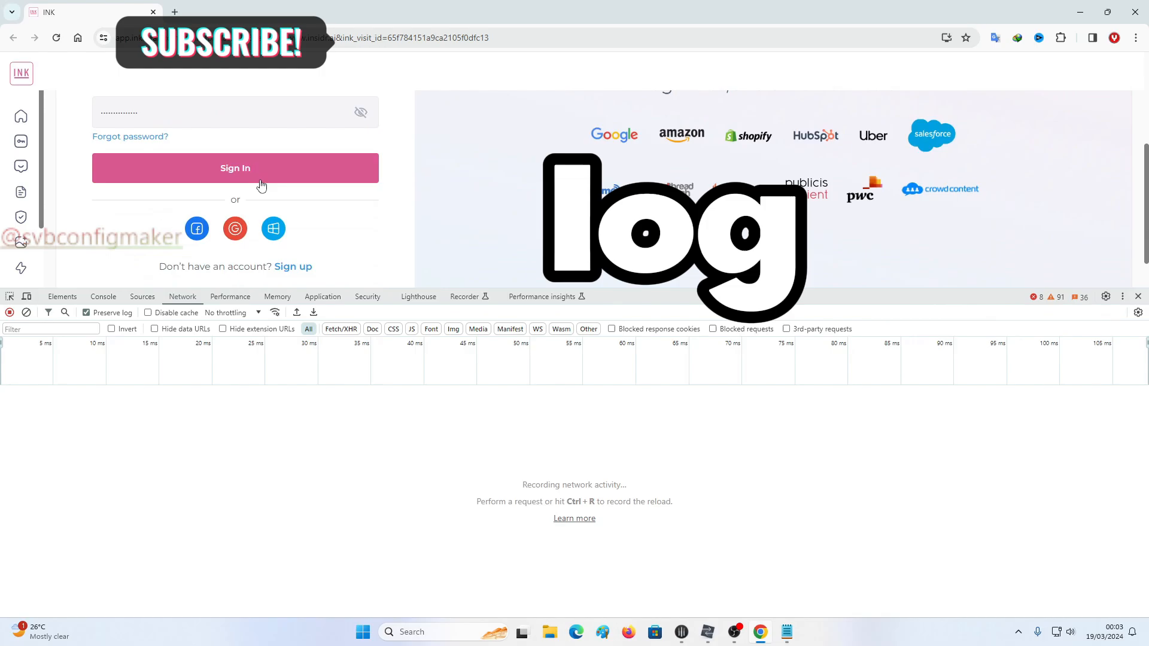
click(234, 168)
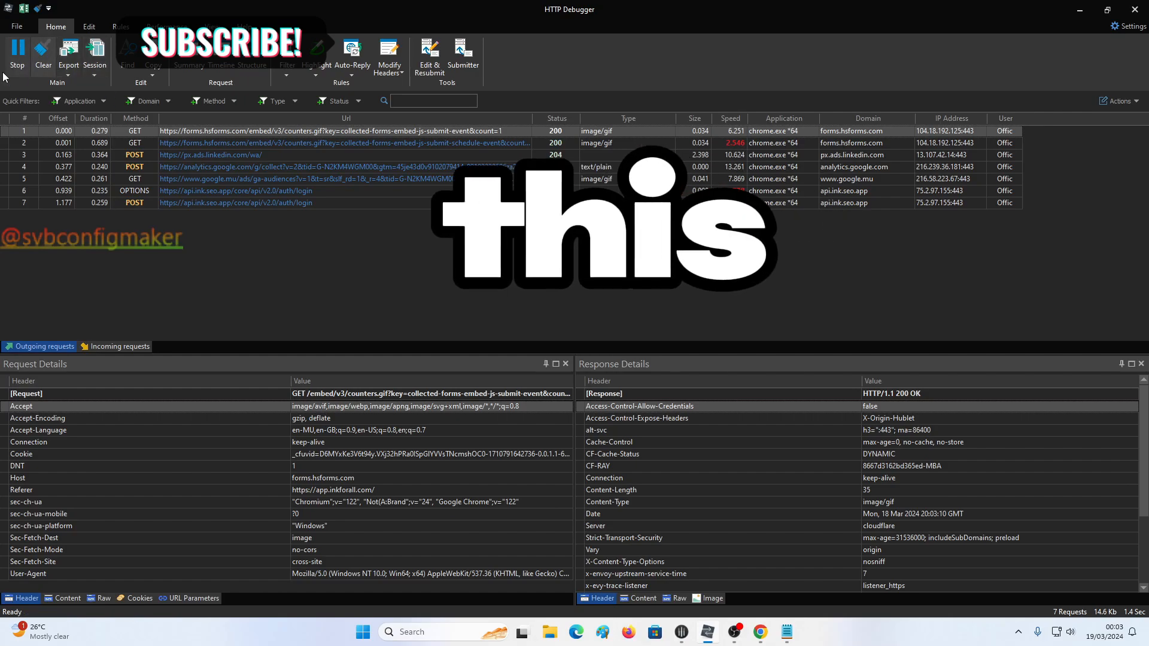
click(17, 56)
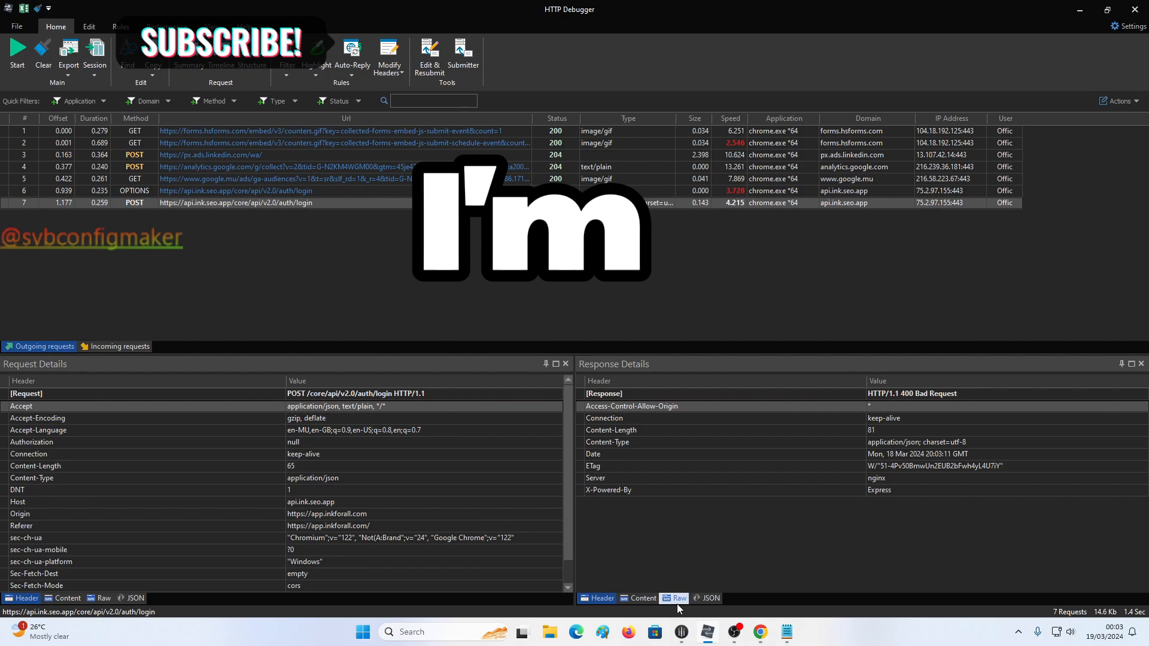
click(676, 598)
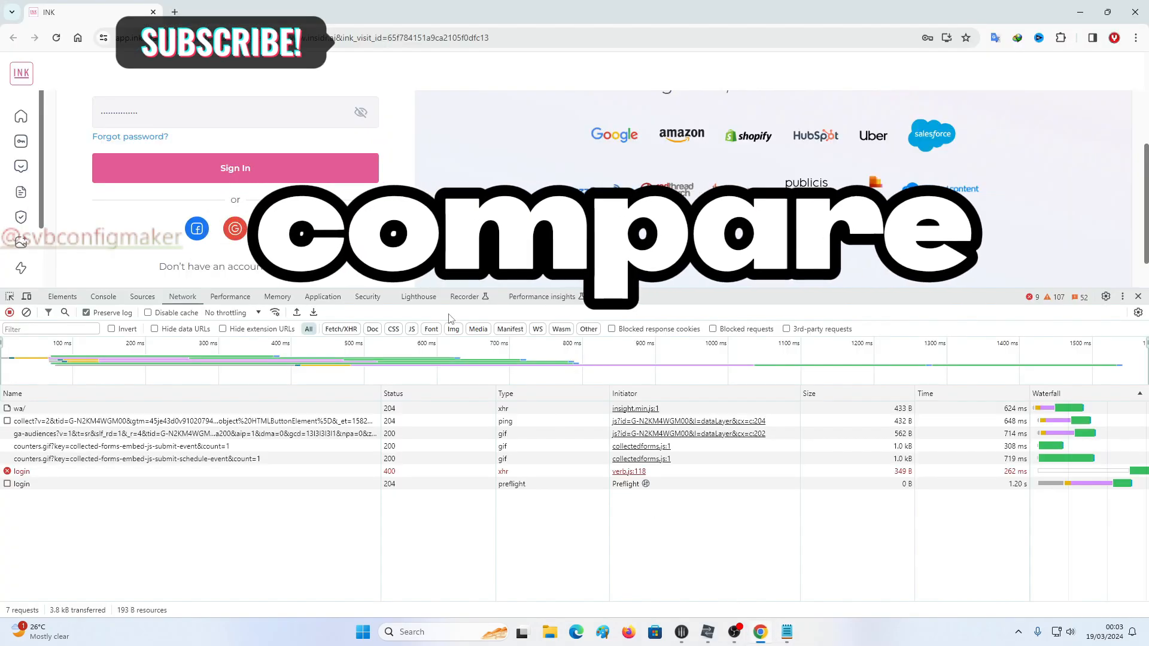
- Open the failed login response in DevTools and highlight its success false field
click(23, 471)
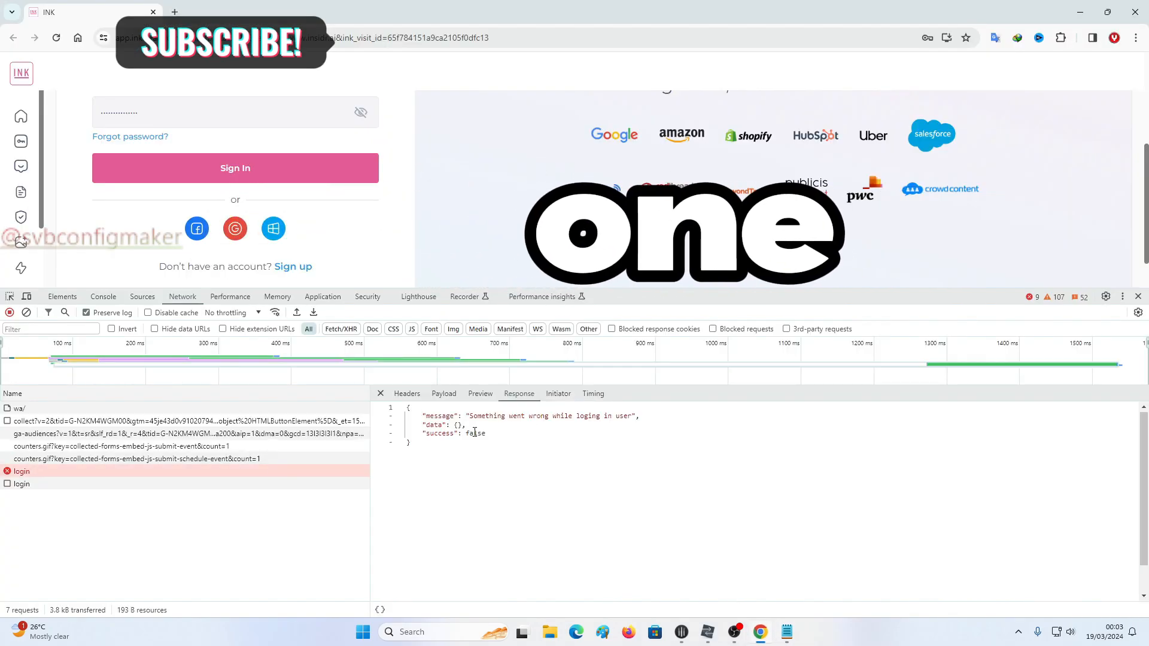
drag(422, 424, 485, 432)
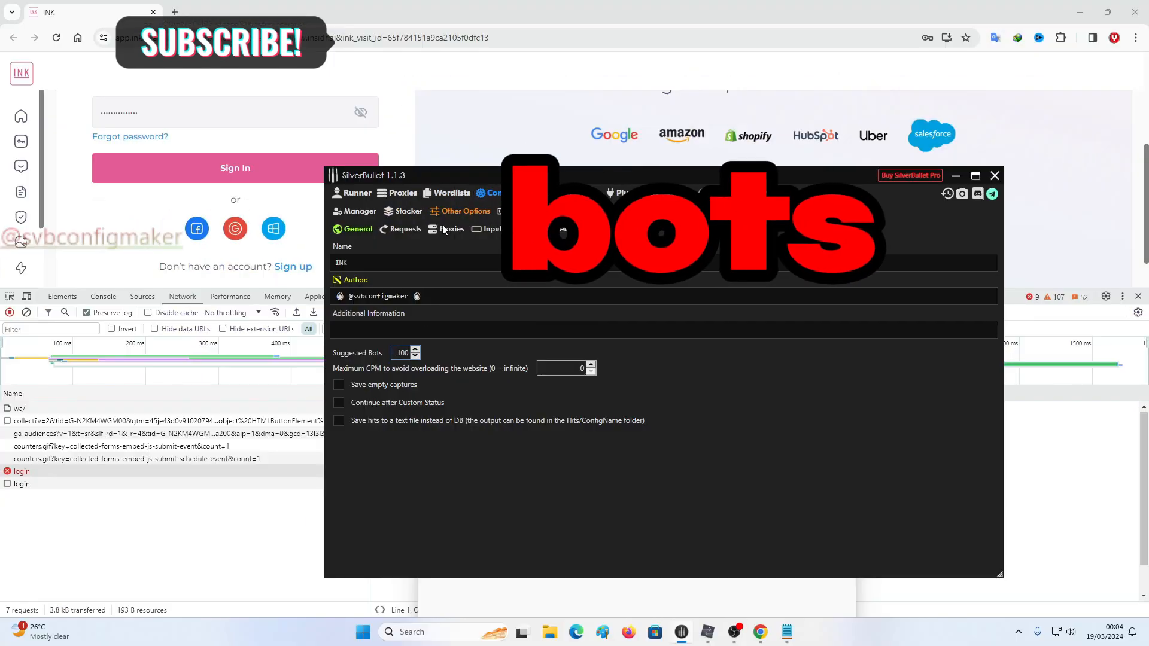
- Under Other Options > Requests, add Default to the allowed wordlist types
click(451, 229)
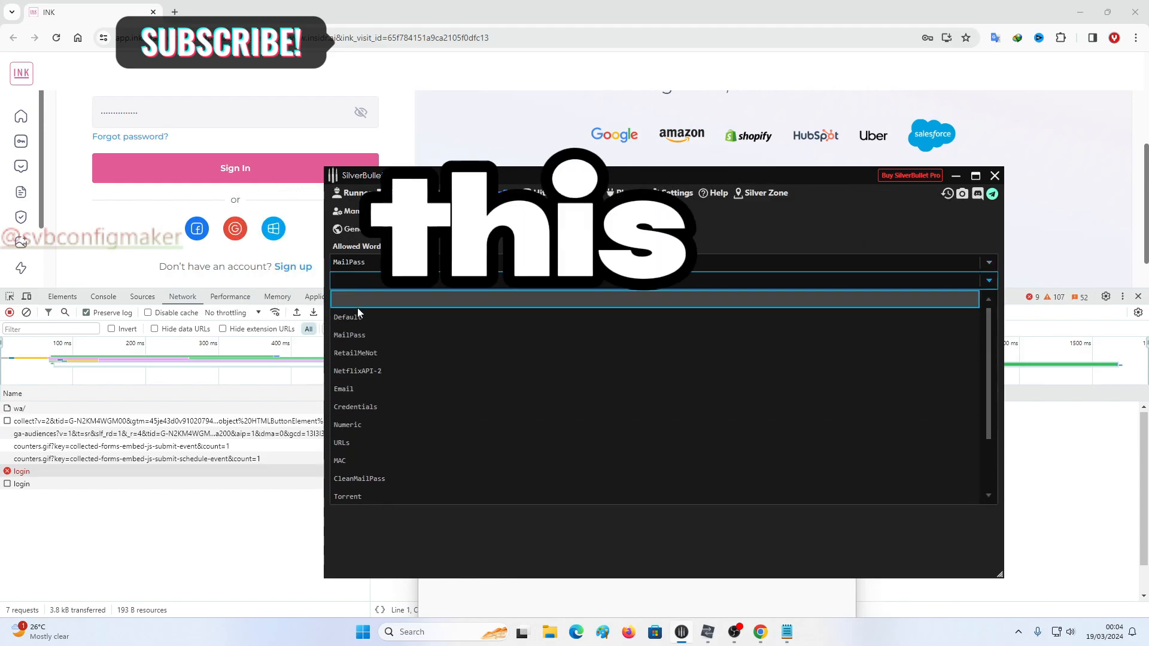
click(347, 316)
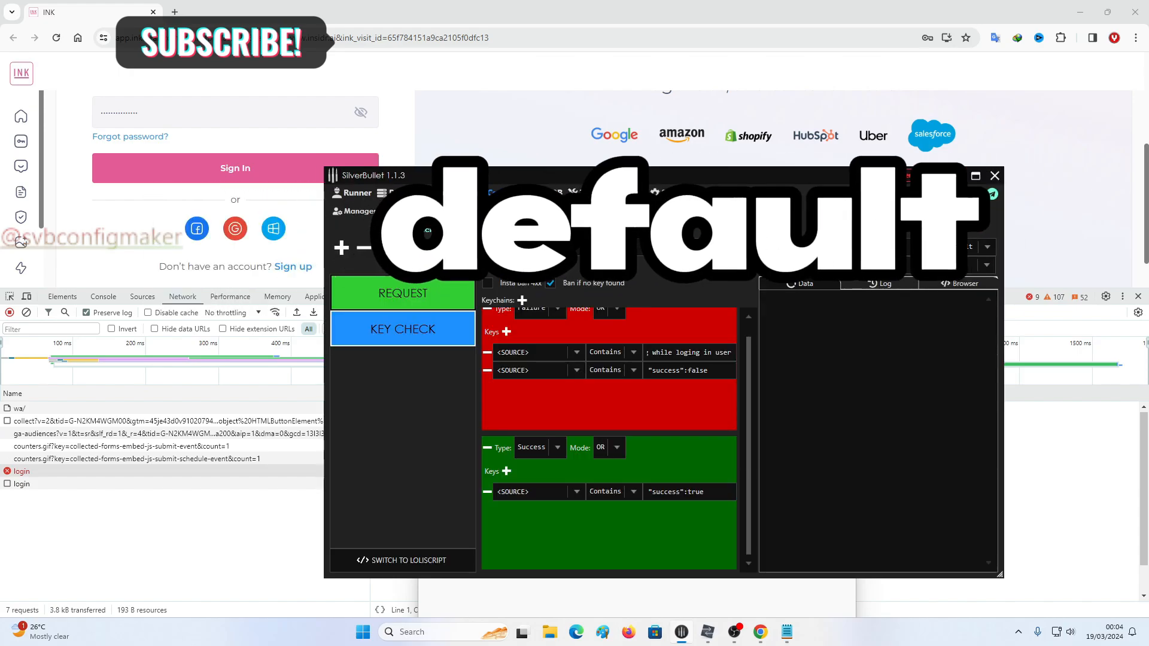